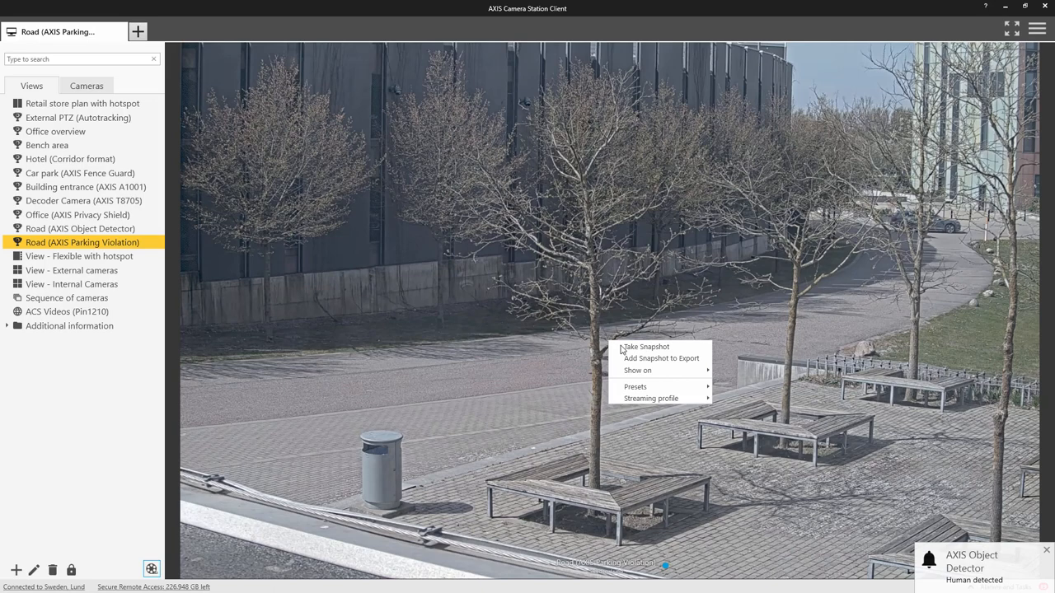
{"action": "mouse_move", "coordinate": [649, 363]}
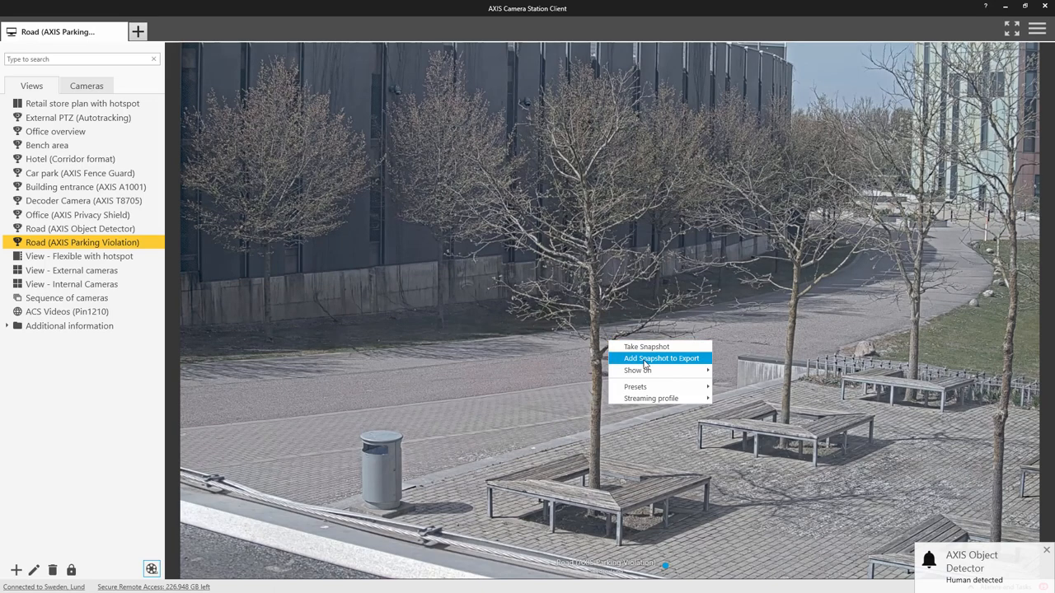
- Snapshot the live Road (AXIS Parking Violation) view into the export list, check it, and return
{"action": "left_click", "coordinate": [660, 359]}
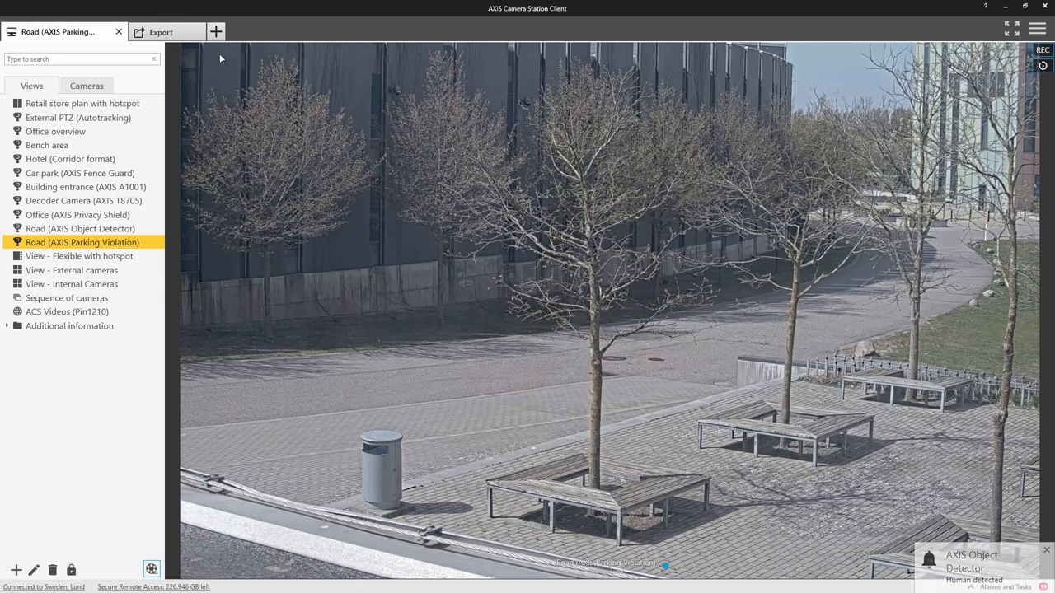
{"action": "left_click", "coordinate": [161, 31]}
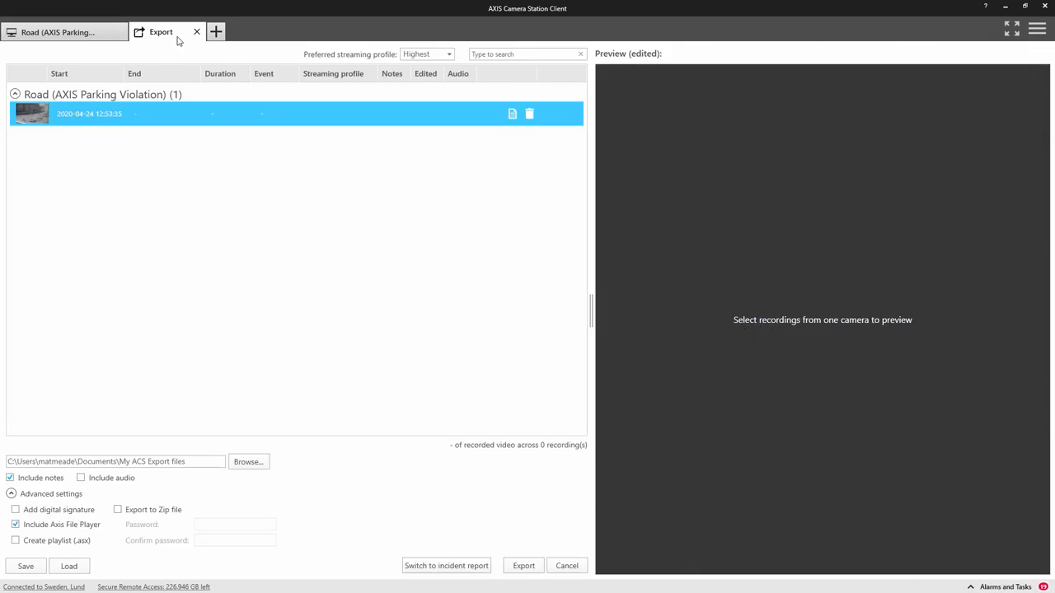
{"action": "left_click", "coordinate": [62, 32]}
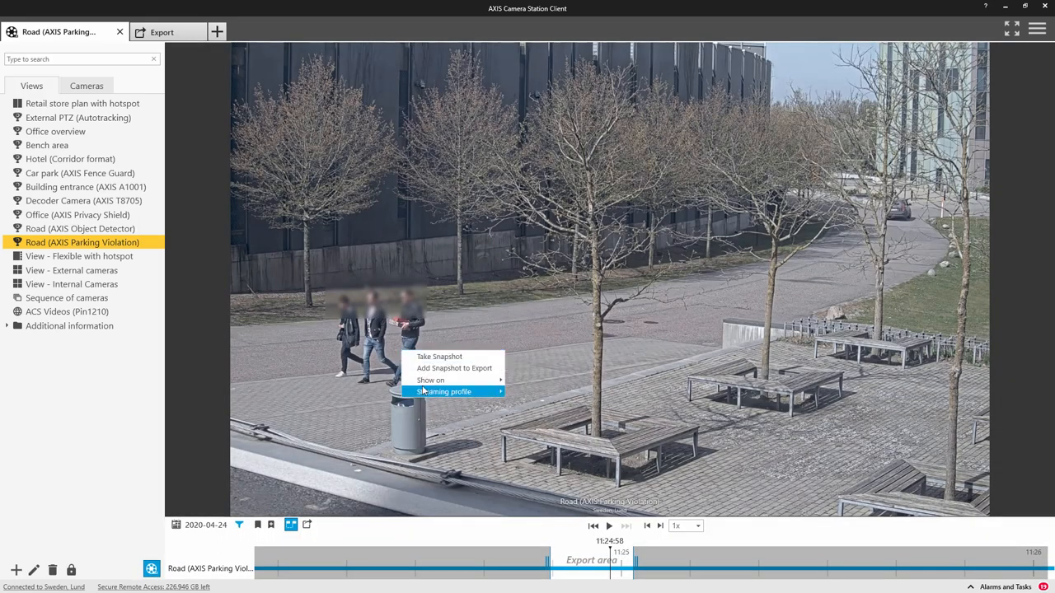
- Snapshot the 11:24:58 recording for export and give the 12:53:35 snapshot a 'Suspect' note
{"action": "left_click", "coordinate": [435, 373]}
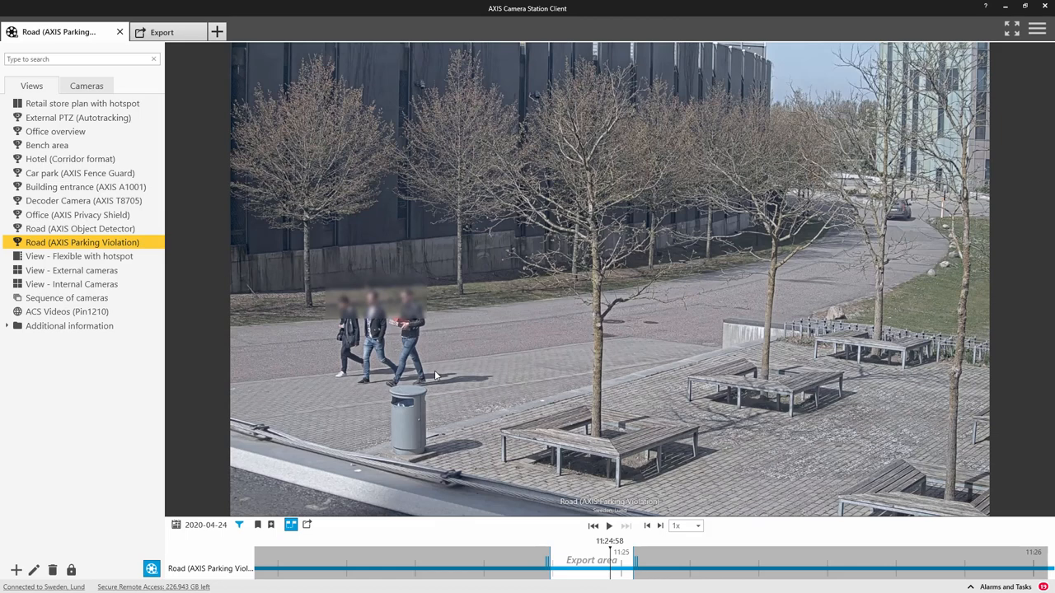
{"action": "left_click", "coordinate": [160, 31]}
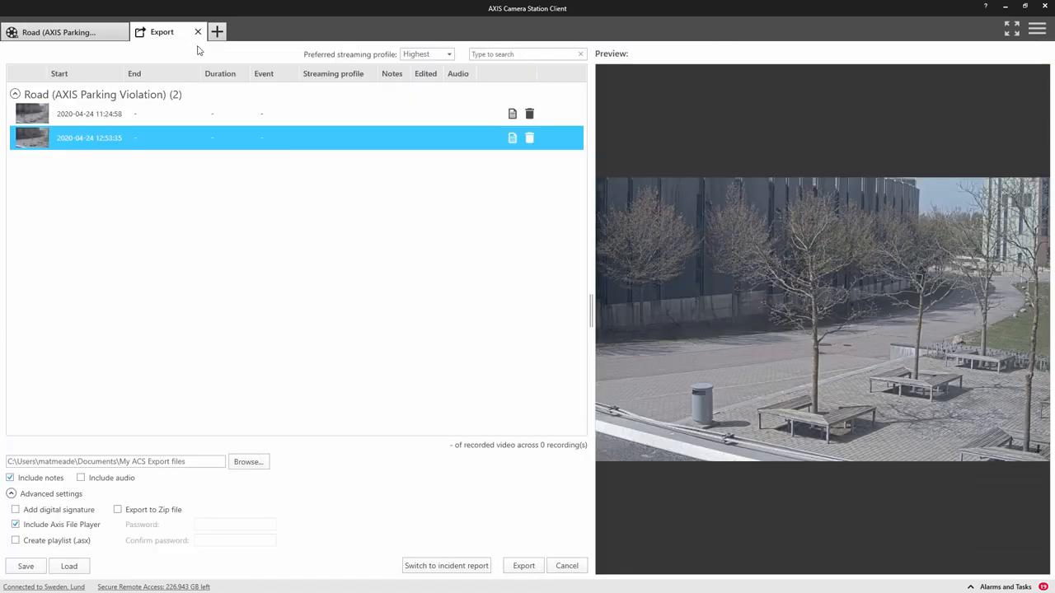
{"action": "left_click", "coordinate": [509, 137]}
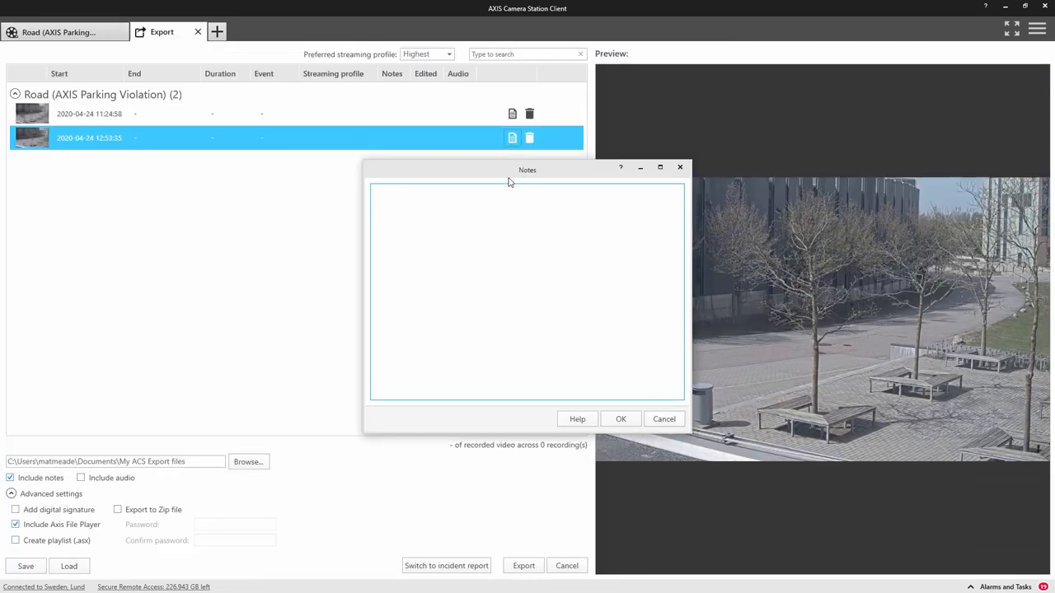
{"action": "type", "text": "Suspect"}
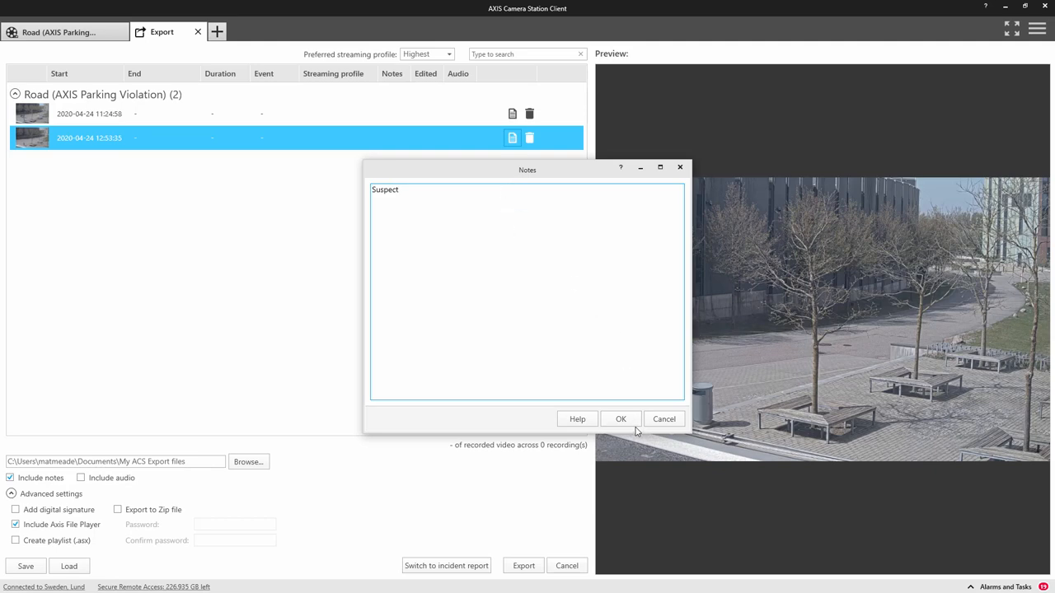
{"action": "left_click", "coordinate": [620, 419]}
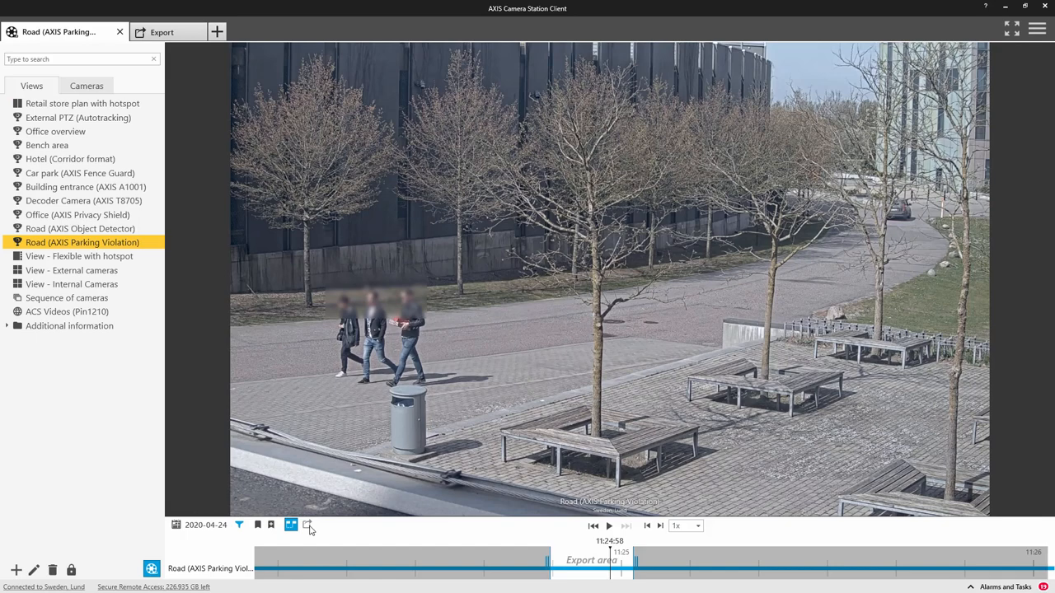
- Generate three bounding boxes on the export clip, select all of them, and play back to review
{"action": "left_click", "coordinate": [305, 526]}
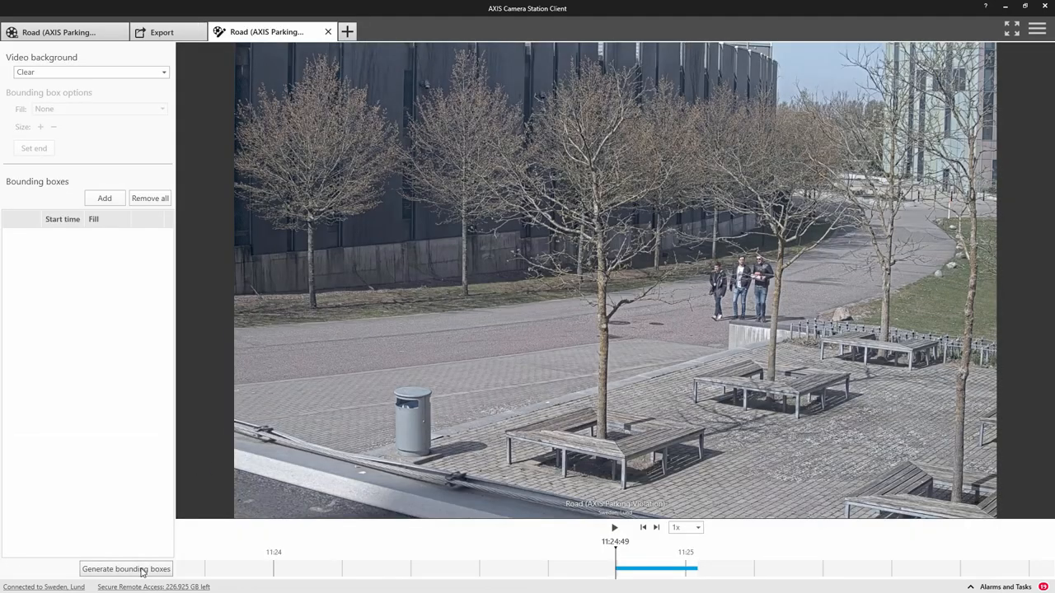
{"action": "left_click", "coordinate": [125, 568]}
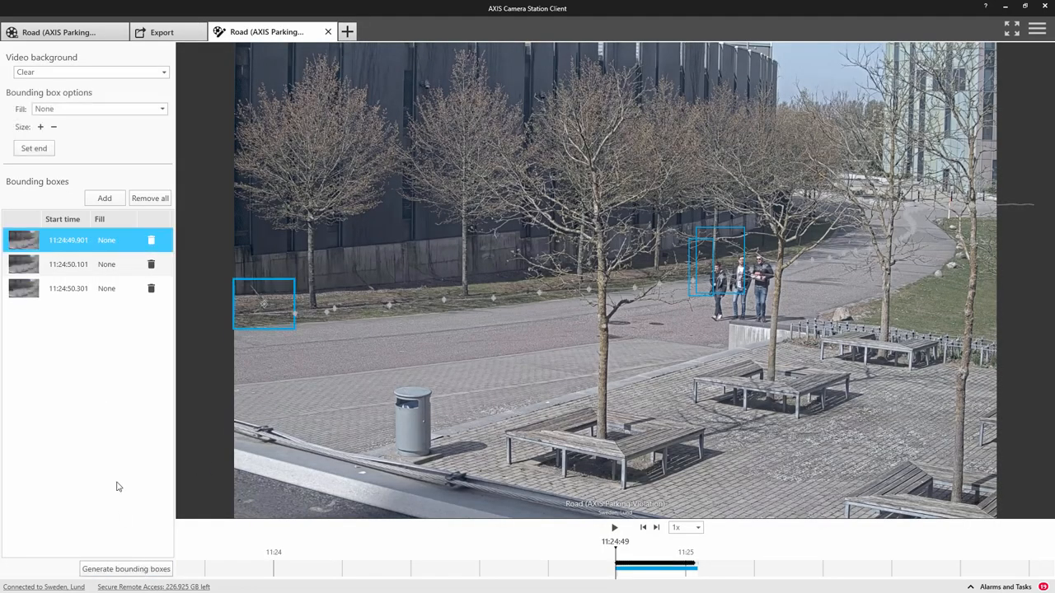
{"action": "left_click", "coordinate": [70, 287]}
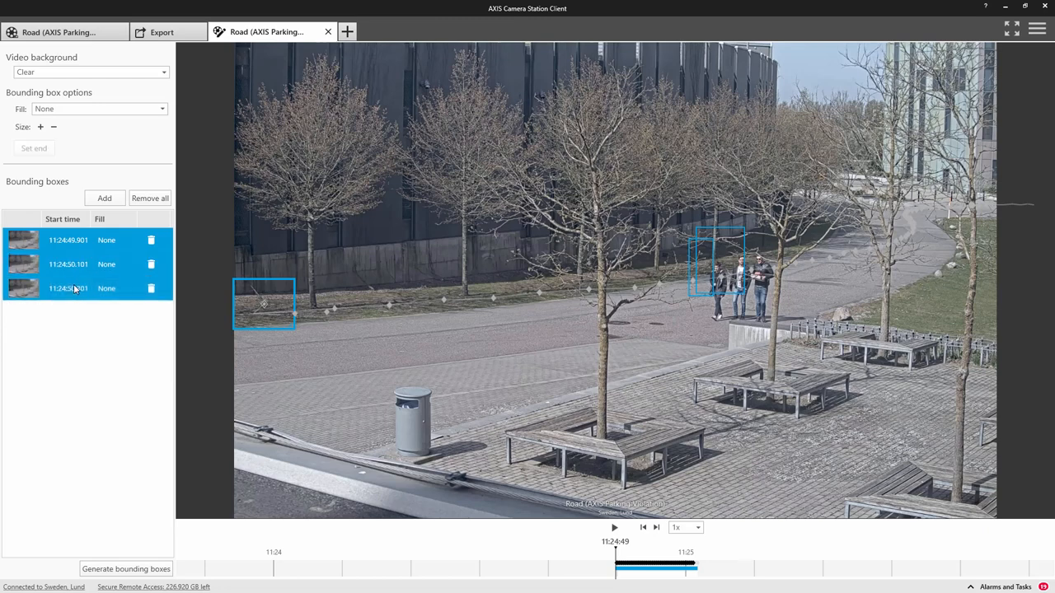
{"action": "left_click", "coordinate": [68, 240]}
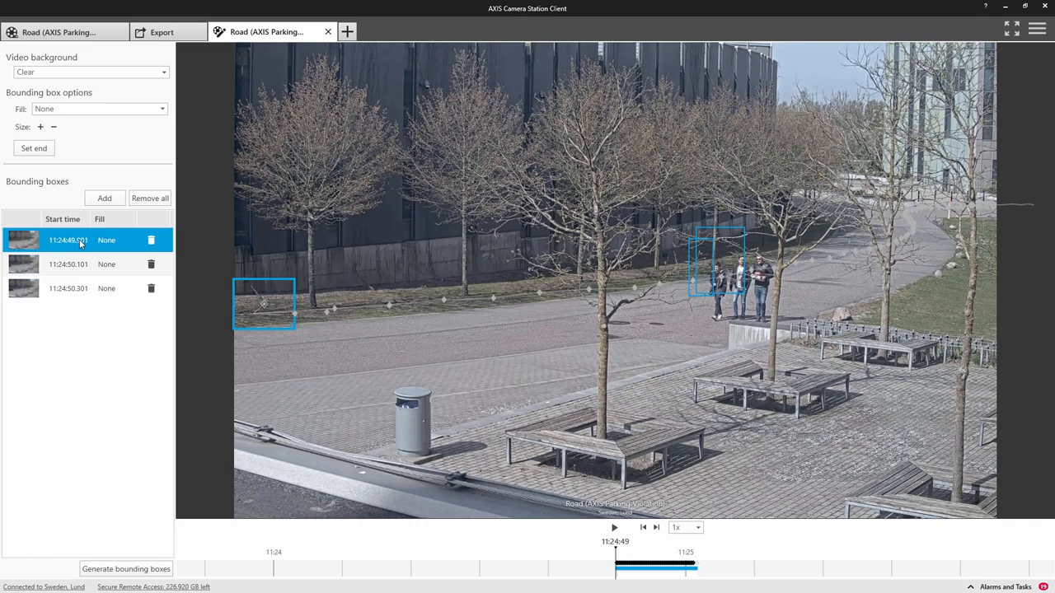
{"action": "left_click", "coordinate": [74, 288]}
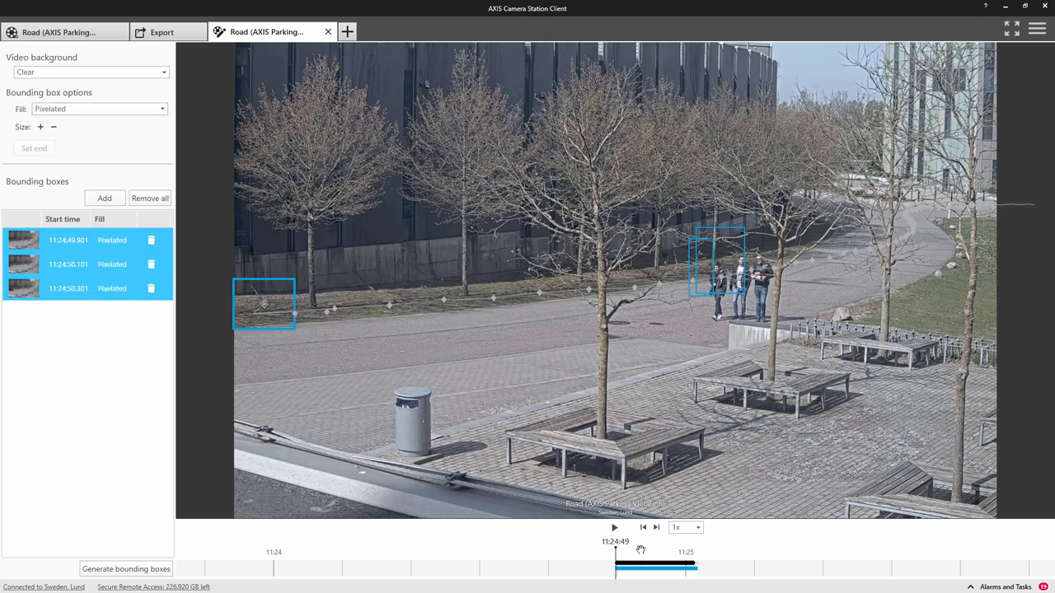
{"action": "left_click", "coordinate": [613, 527]}
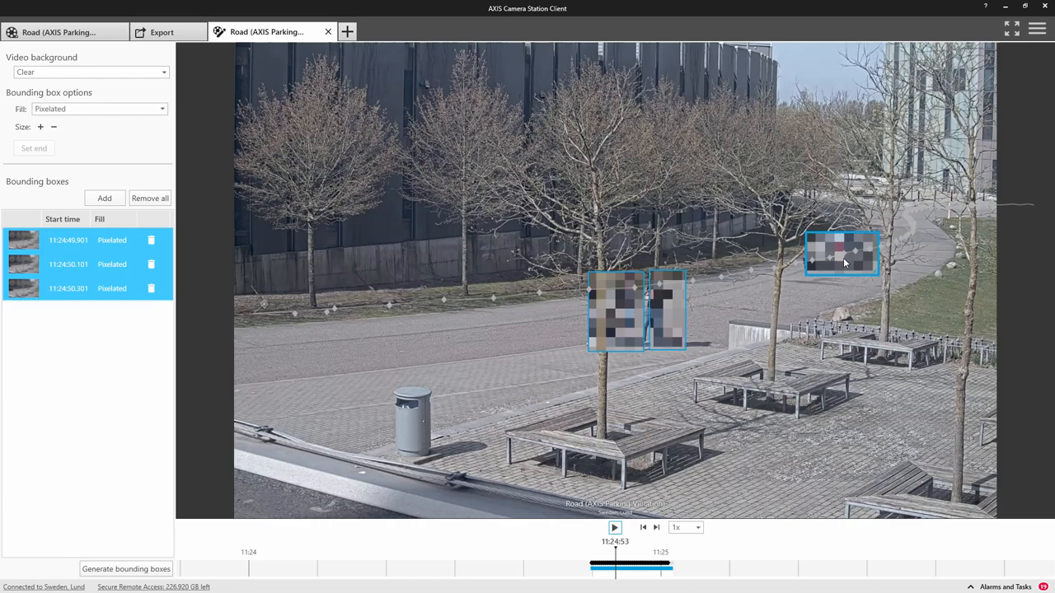
- Set the car's bounding box so everything except the car is pixelated
{"action": "right_click", "coordinate": [844, 262]}
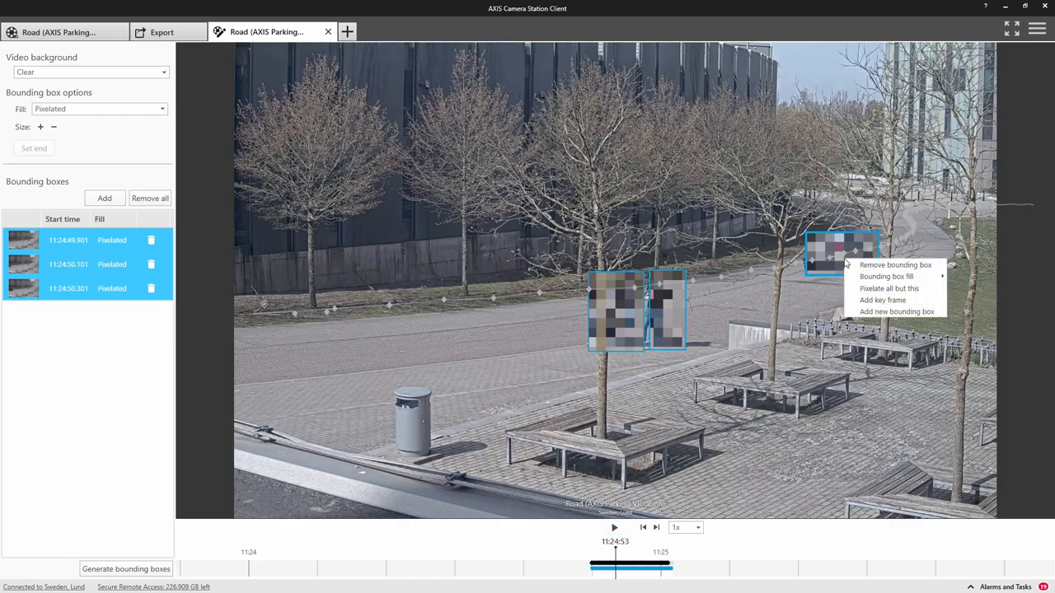
{"action": "mouse_move", "coordinate": [889, 288]}
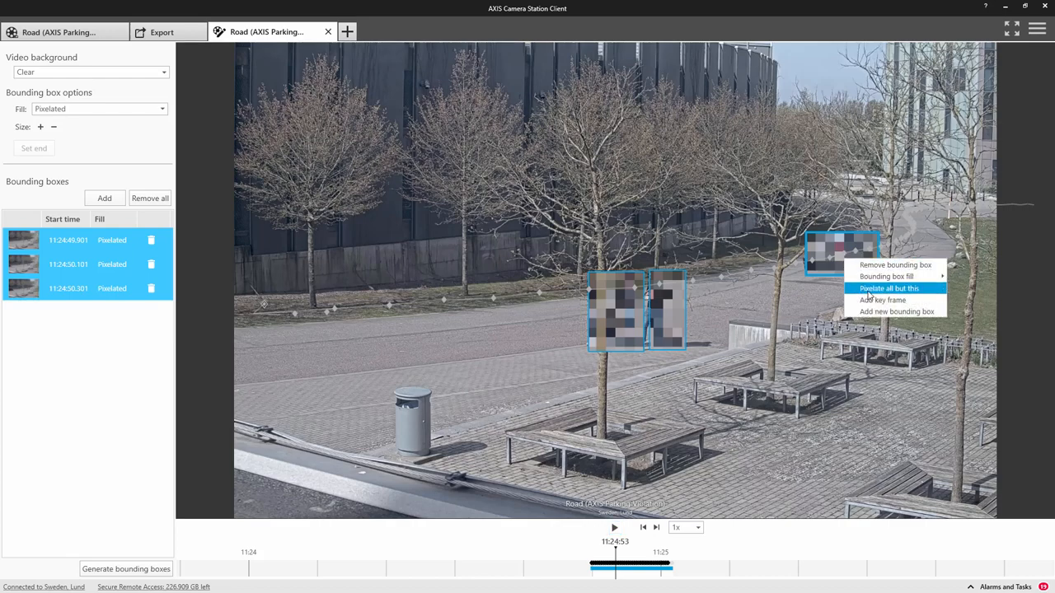
{"action": "left_click", "coordinate": [889, 288]}
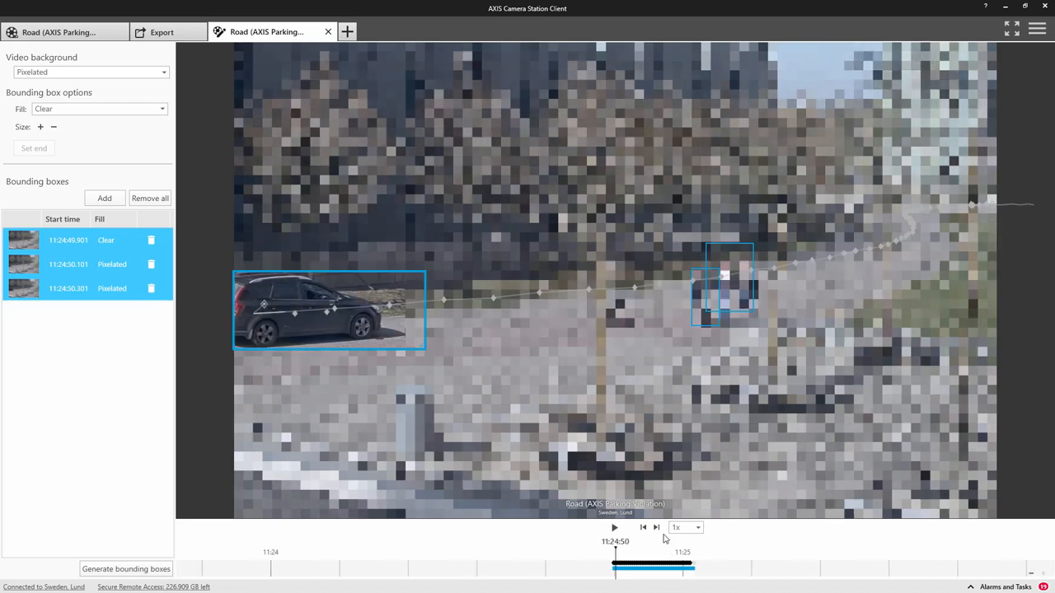
{"action": "left_click", "coordinate": [612, 527]}
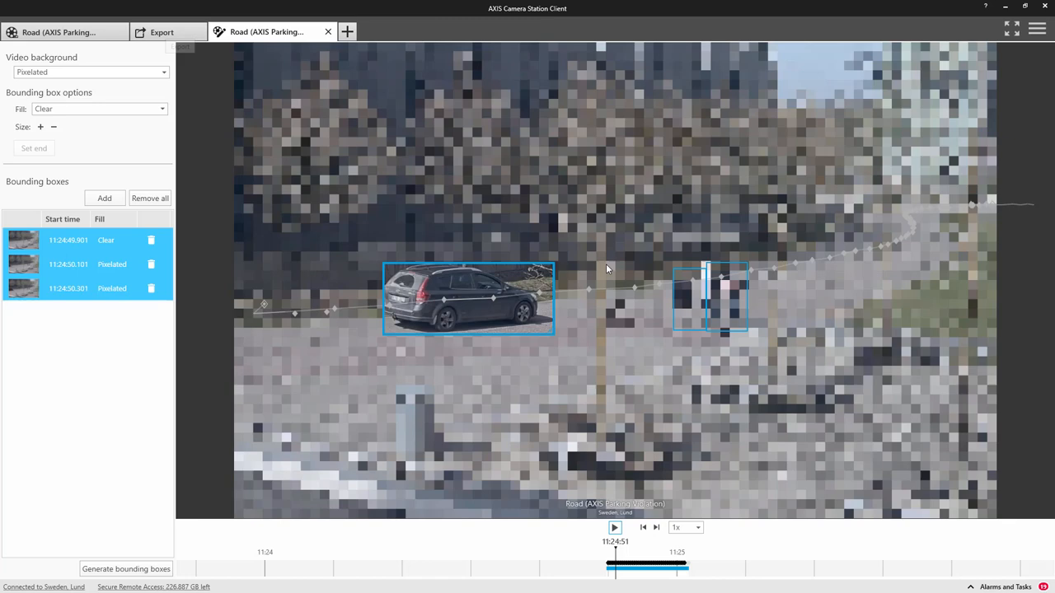
- Set the suspect's third bounding box fill to Clear
{"action": "left_click", "coordinate": [69, 288]}
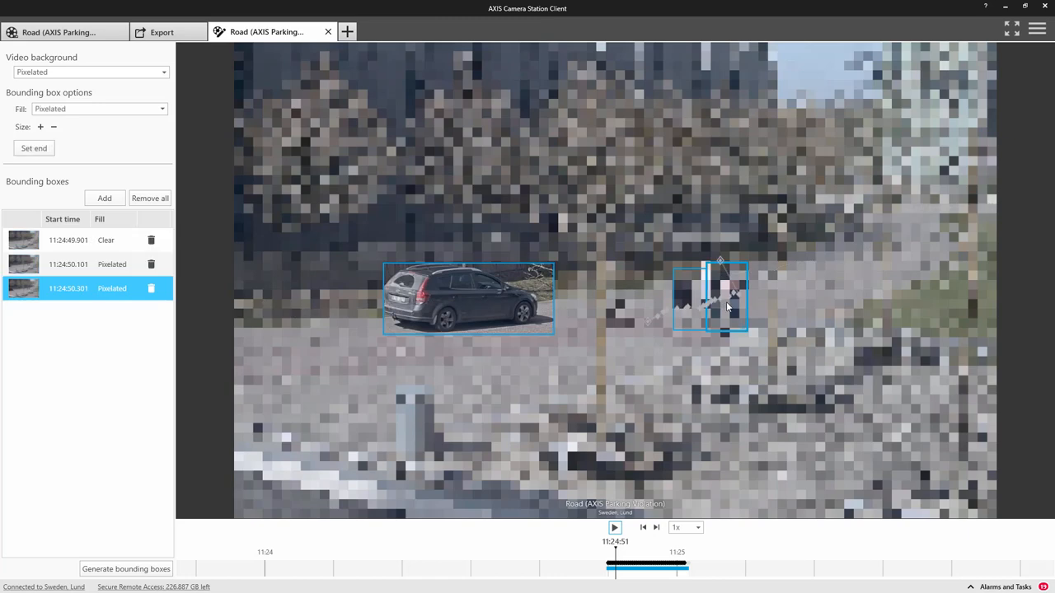
{"action": "right_click", "coordinate": [729, 306]}
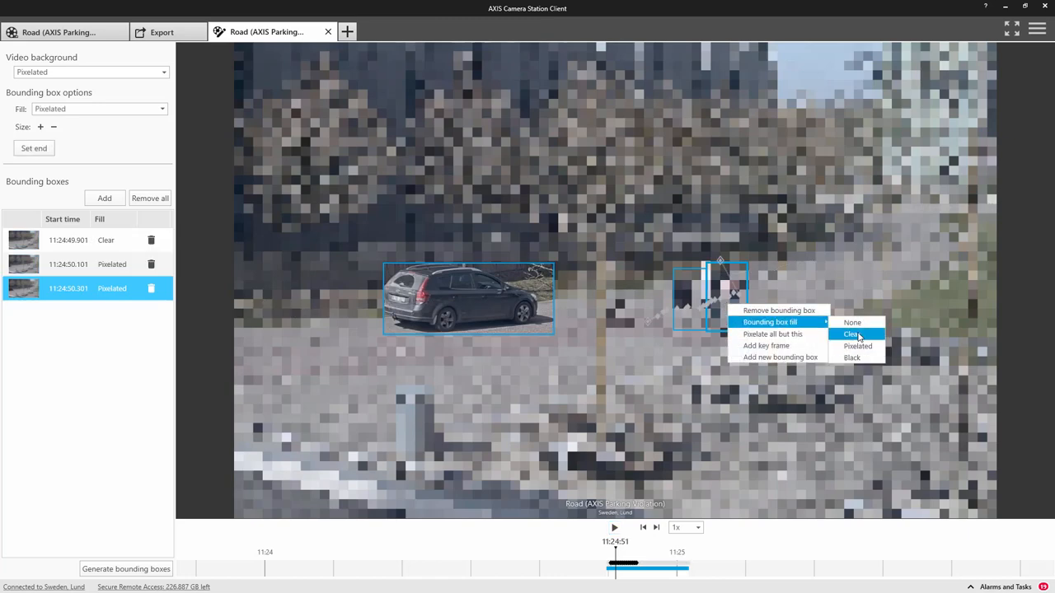
{"action": "left_click", "coordinate": [851, 334]}
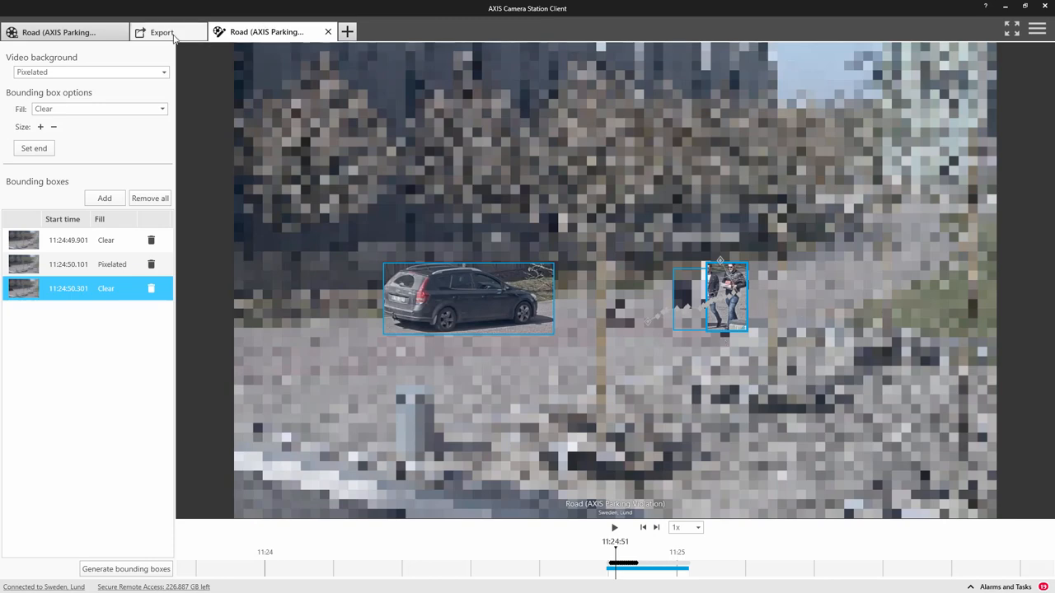
- Preview the edited recording in the export list and add a snapshot from it
{"action": "left_click", "coordinate": [161, 32]}
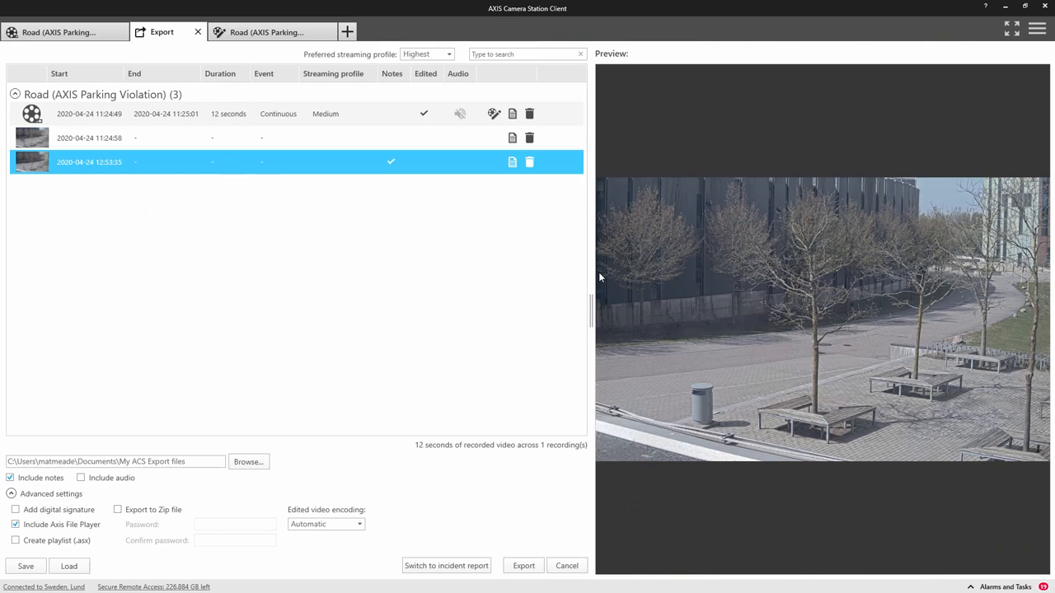
{"action": "left_click", "coordinate": [89, 113]}
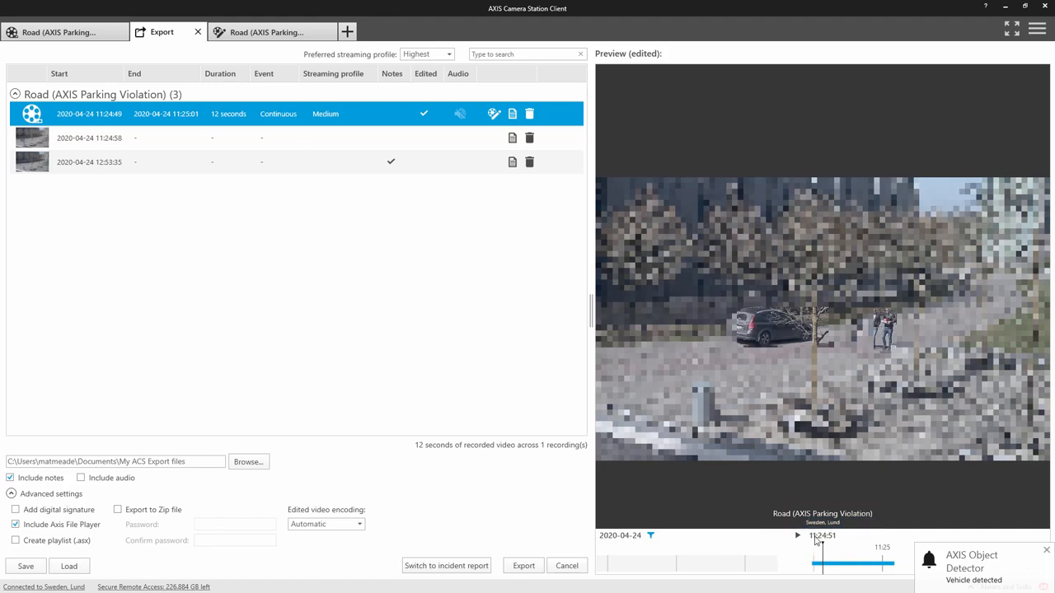
{"action": "right_click", "coordinate": [772, 327]}
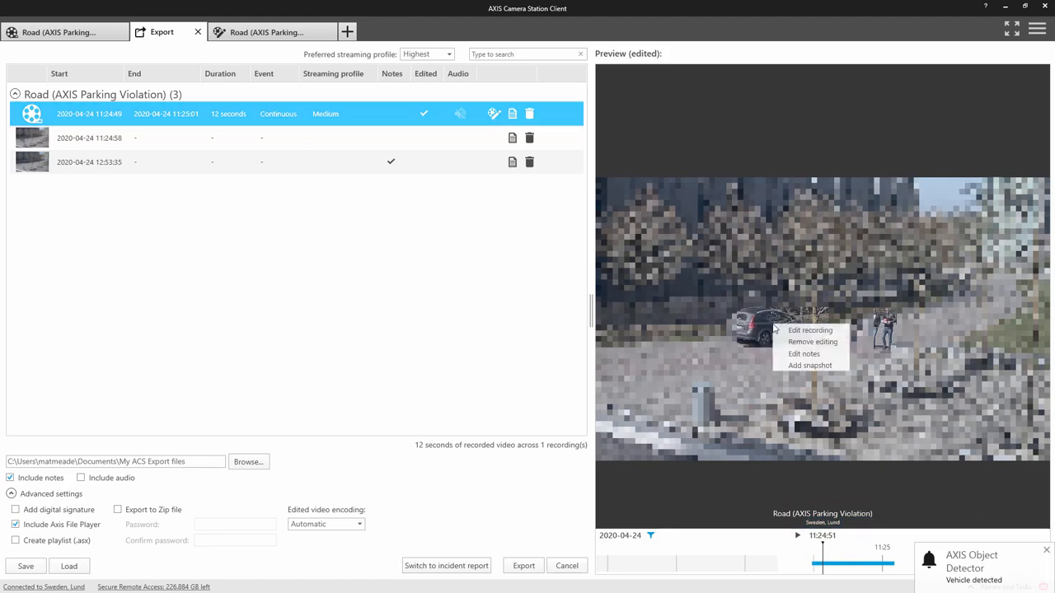
{"action": "mouse_move", "coordinate": [810, 365]}
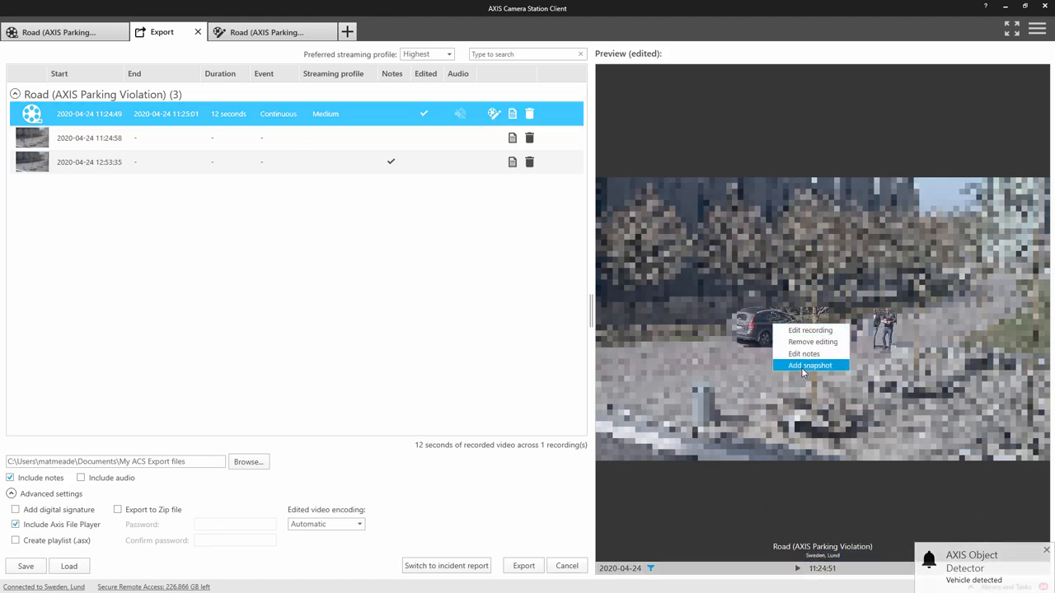
{"action": "left_click", "coordinate": [803, 365]}
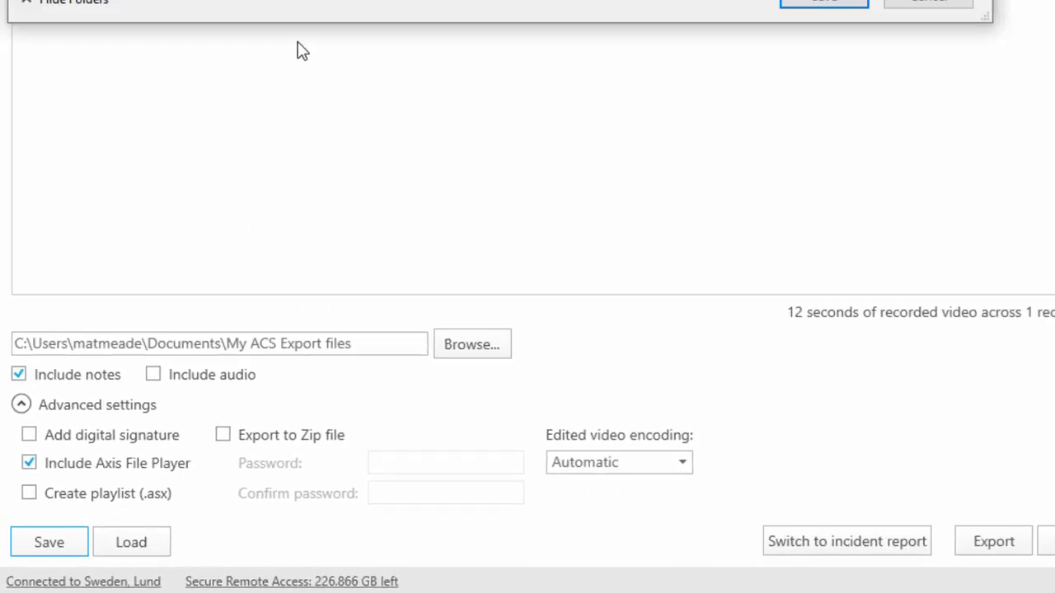
- Save the export state under the name '3 guys a…'
{"action": "left_click", "coordinate": [48, 541]}
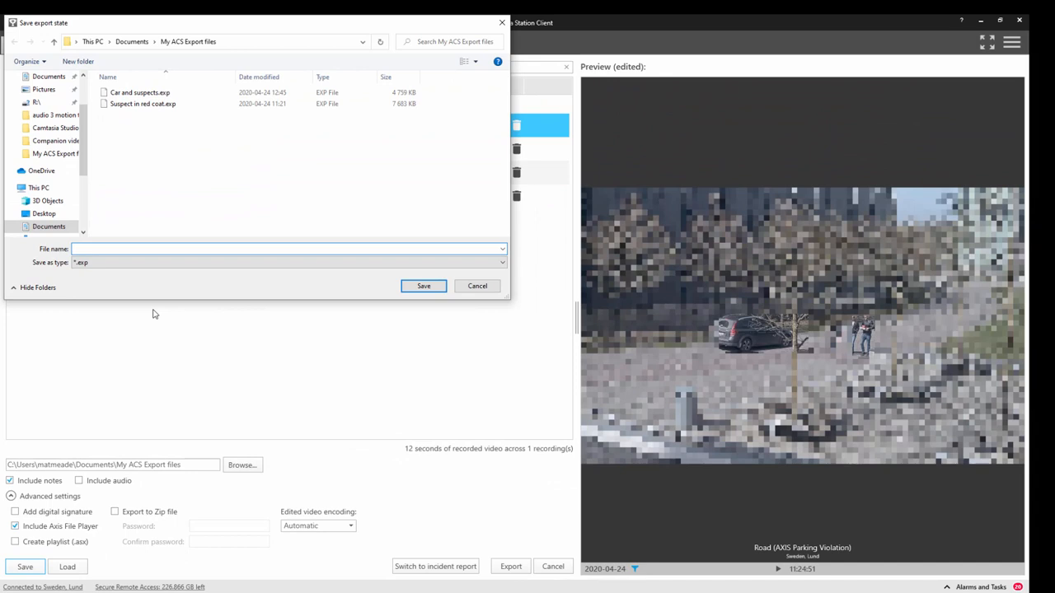
{"action": "type", "text": "3 guys a"}
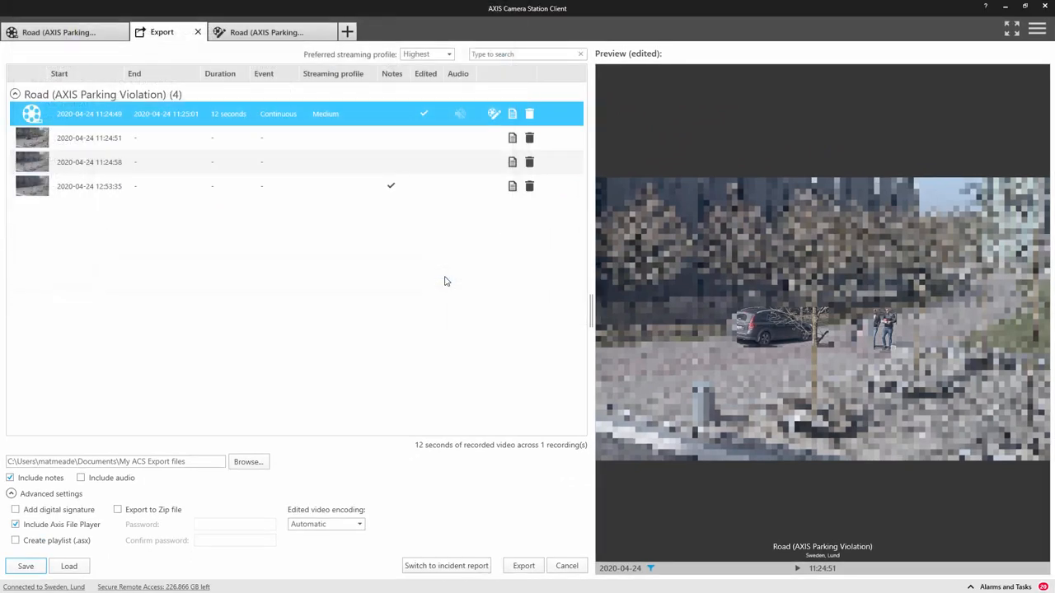
{"action": "mouse_move", "coordinate": [216, 18]}
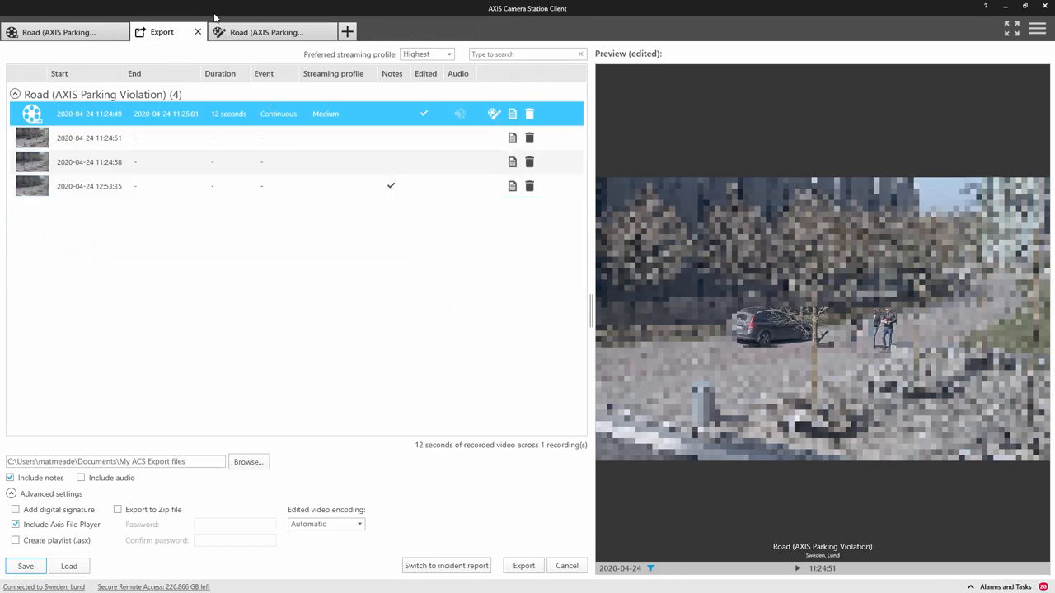
{"action": "mouse_move", "coordinate": [198, 32]}
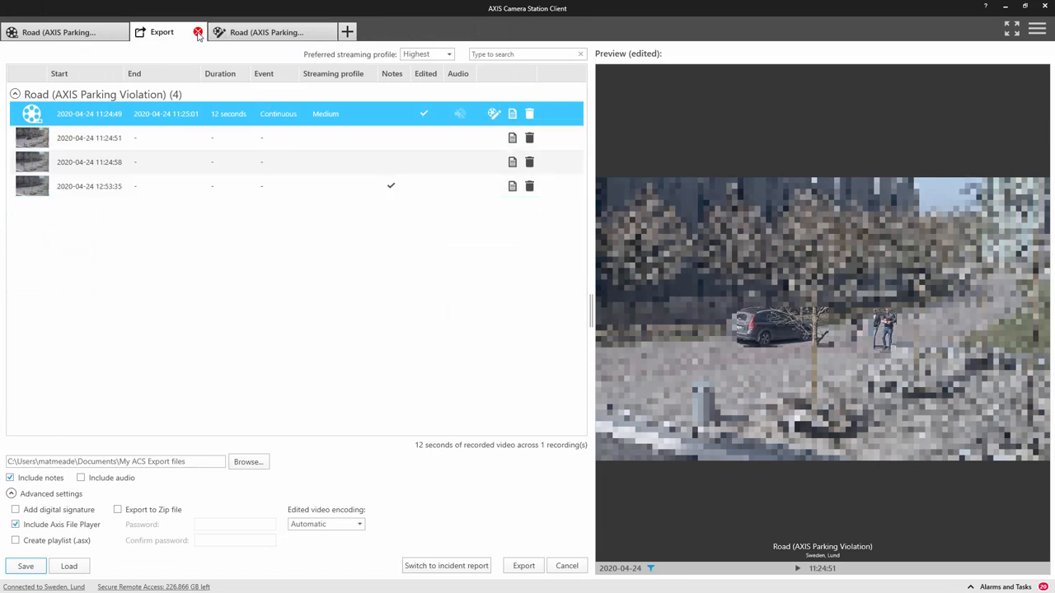
- Discard the current export, start one from Road (AXIS Object Detector), and list saved states
{"action": "left_click", "coordinate": [198, 32]}
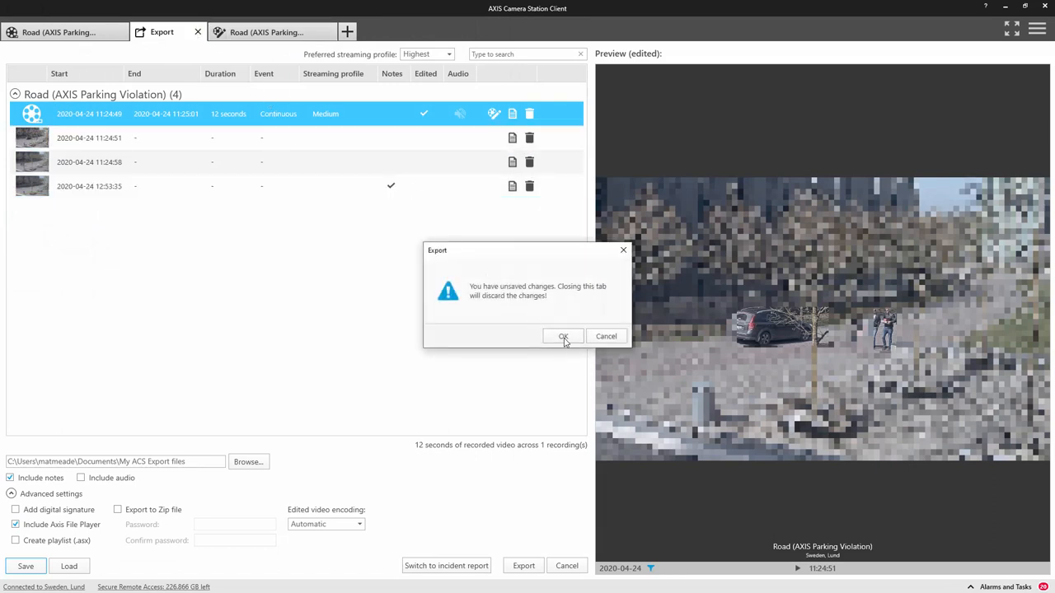
{"action": "left_click", "coordinate": [563, 335]}
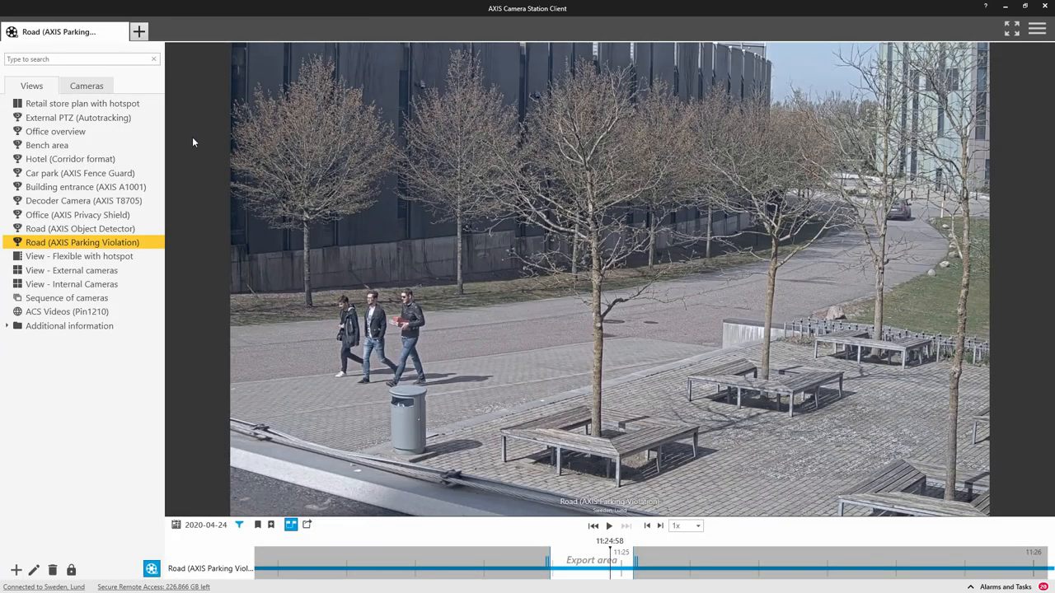
{"action": "mouse_move", "coordinate": [122, 235]}
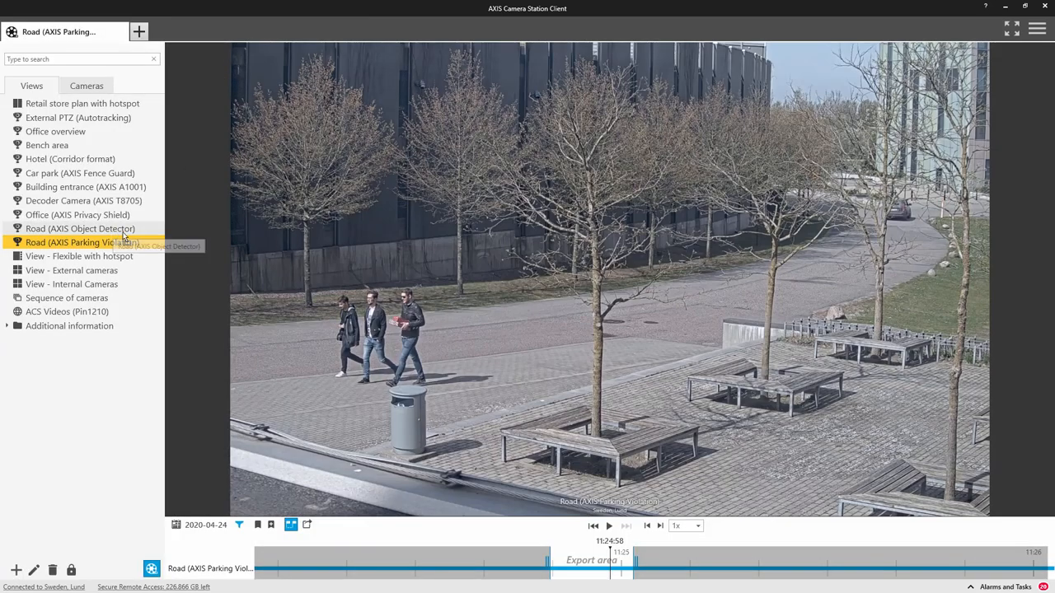
{"action": "left_click", "coordinate": [80, 228]}
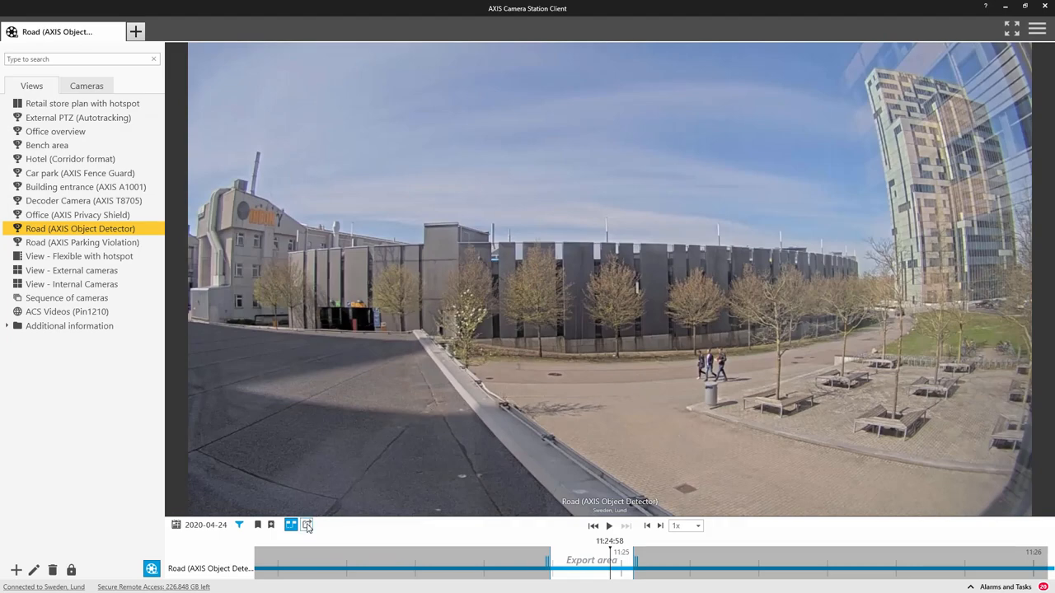
{"action": "left_click", "coordinate": [304, 526]}
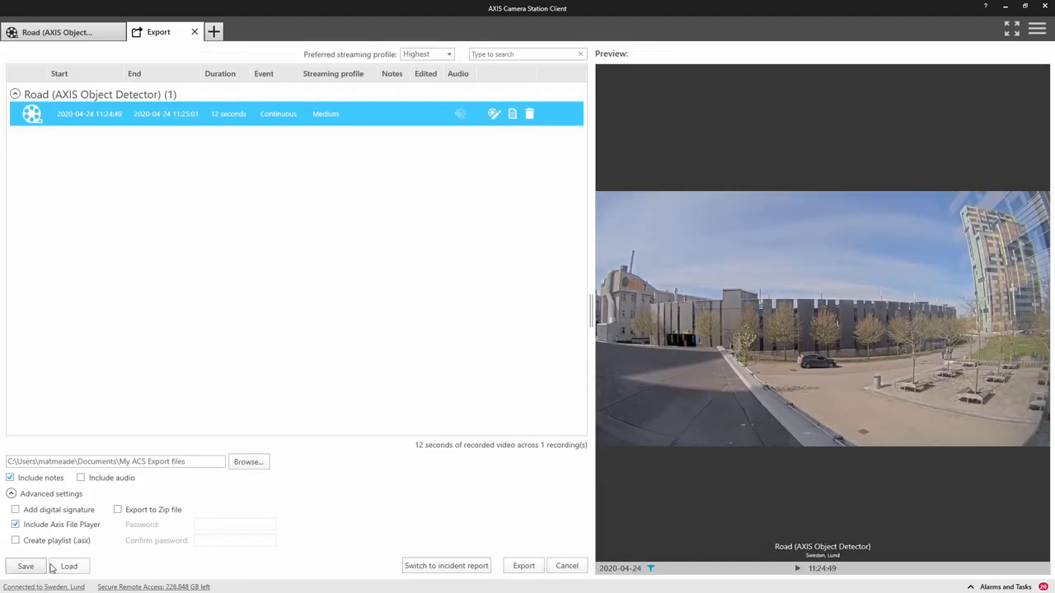
{"action": "left_click", "coordinate": [69, 566]}
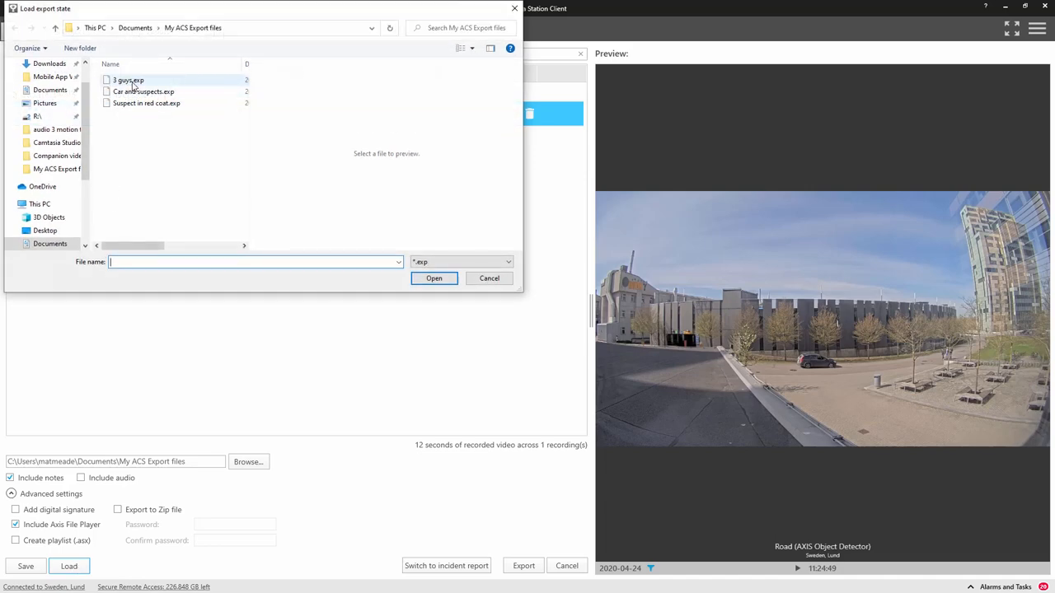